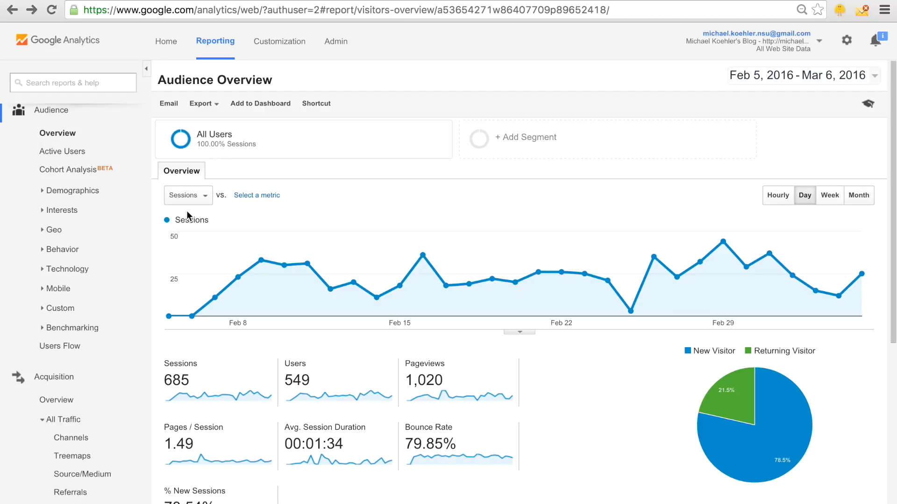
mouse_move(576, 404)
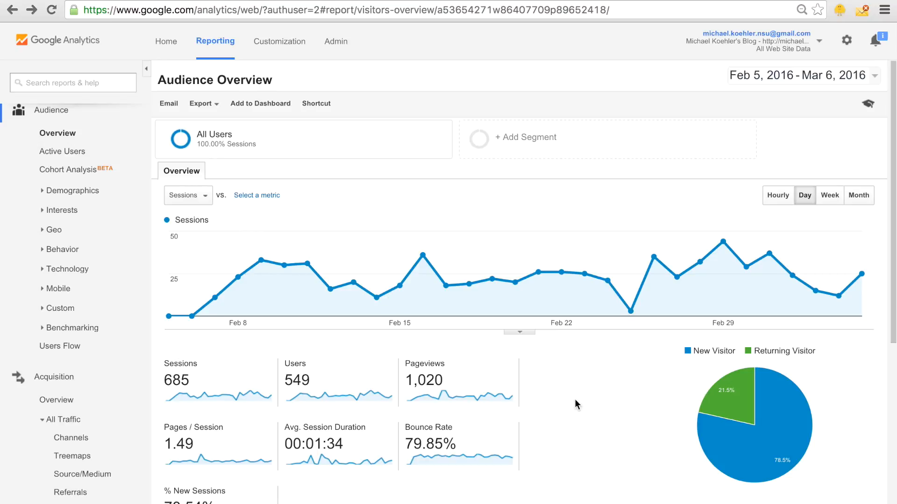
Review the Audience Overview metrics, highlighting the Pageviews total of 1,020.
scroll("down", 3)
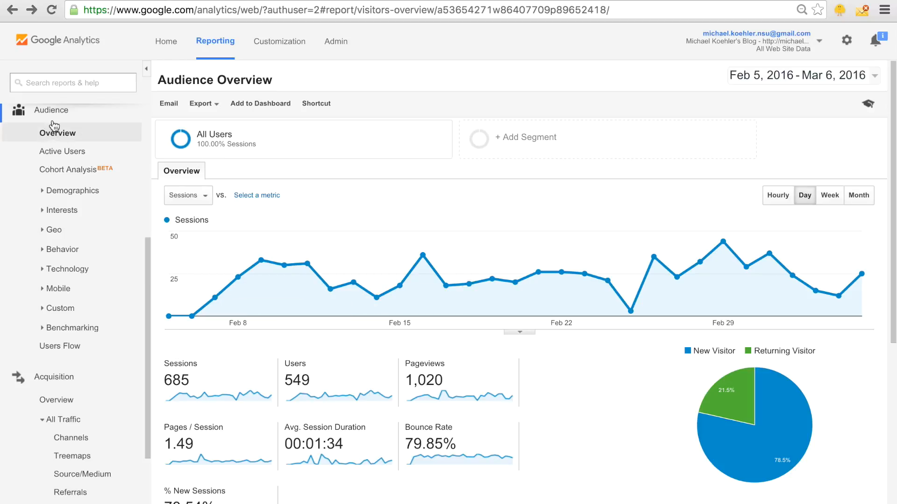
mouse_move(423, 254)
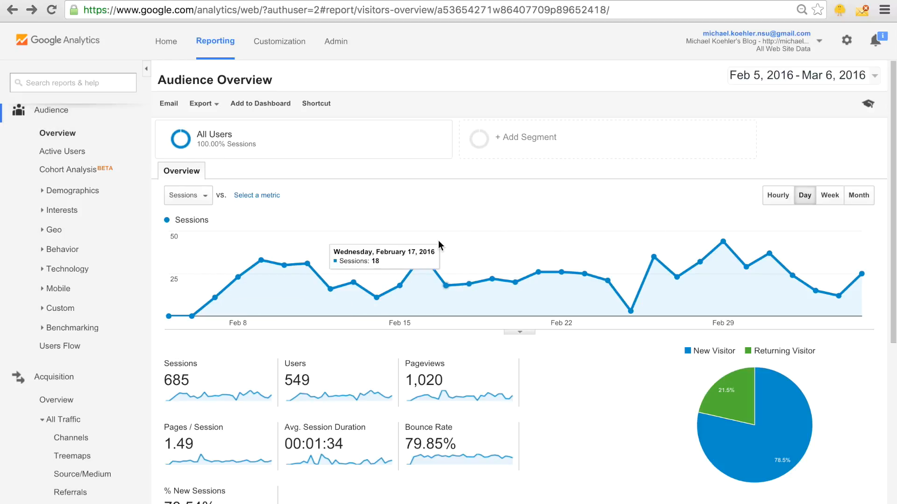
mouse_move(589, 273)
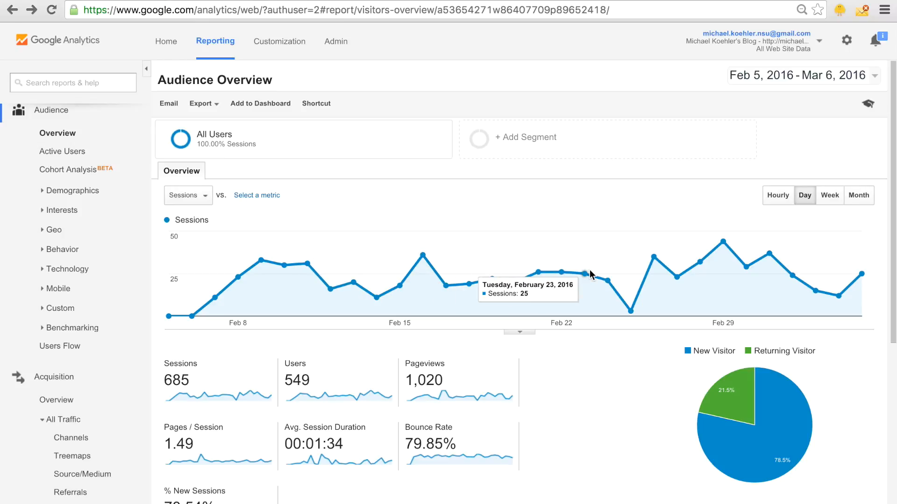
mouse_move(788, 122)
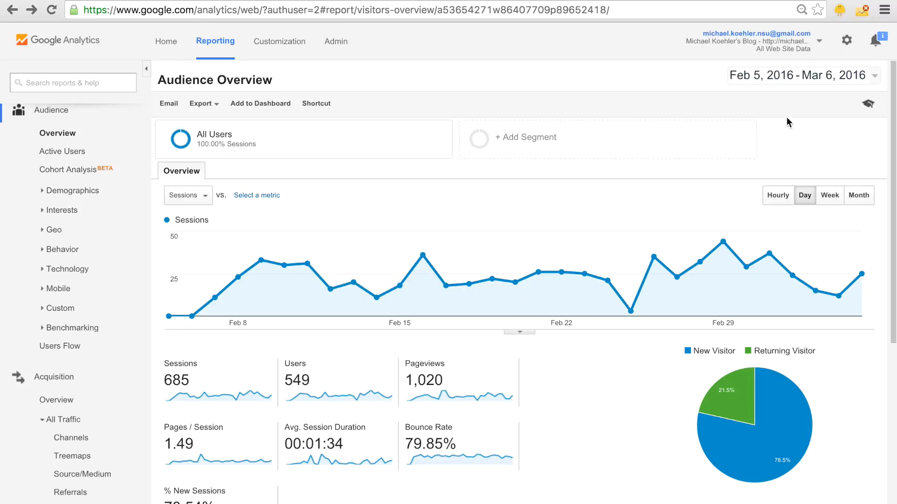
mouse_move(794, 114)
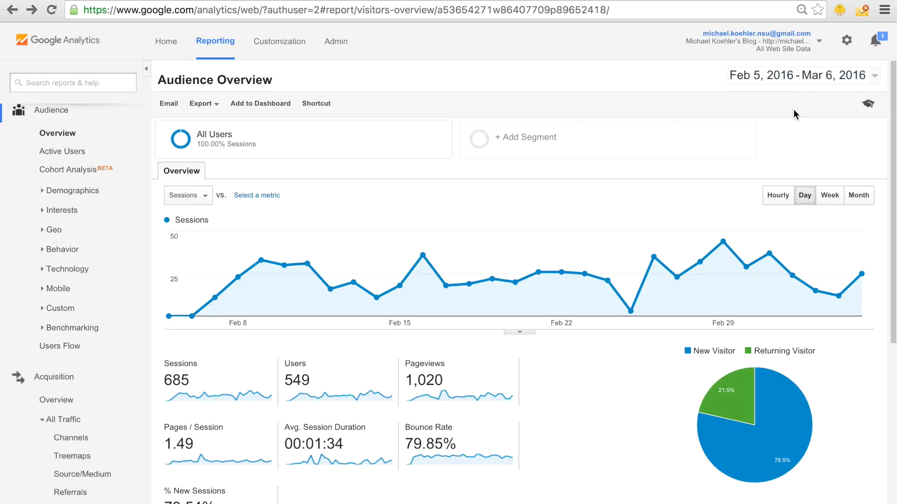
mouse_move(725, 243)
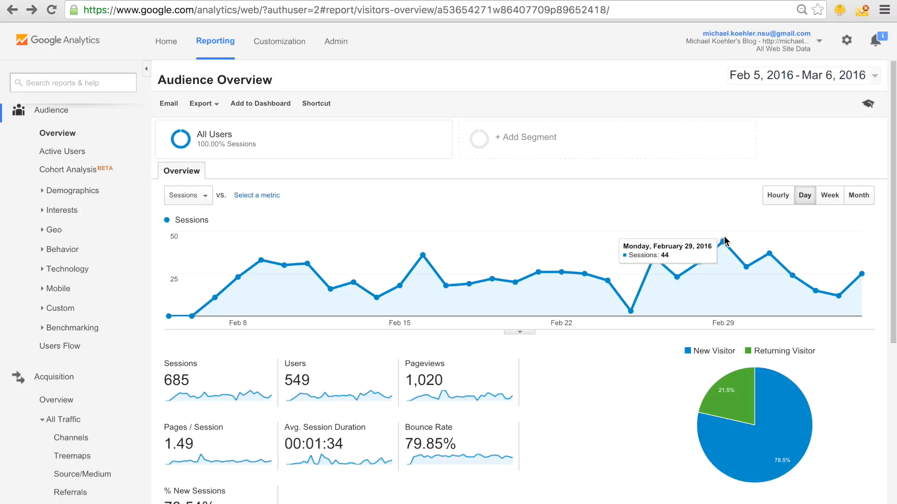
mouse_move(701, 269)
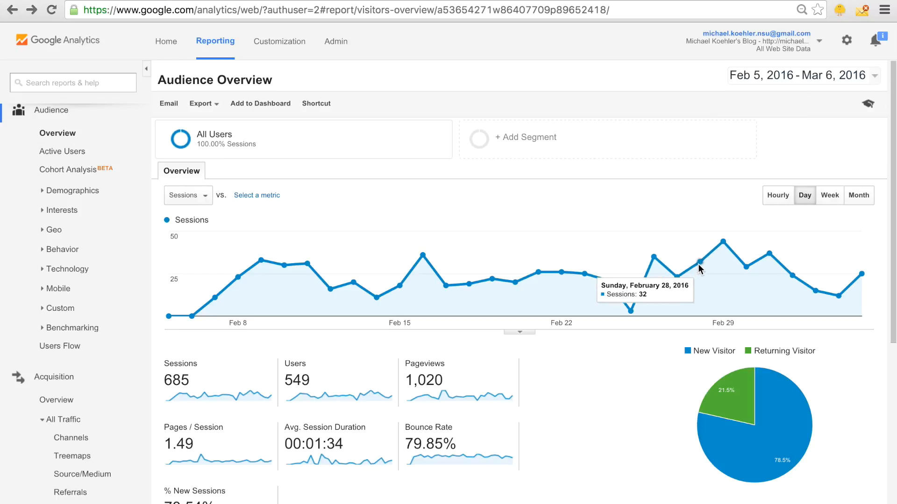
mouse_move(720, 256)
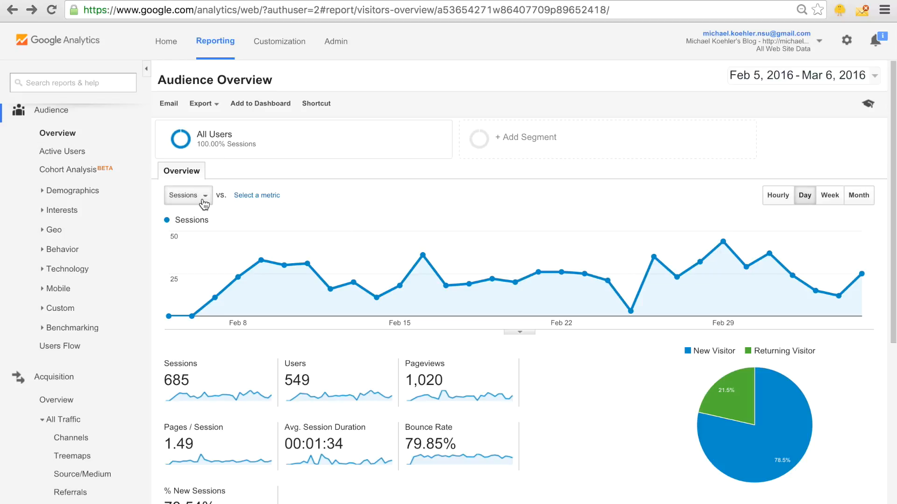
mouse_move(750, 271)
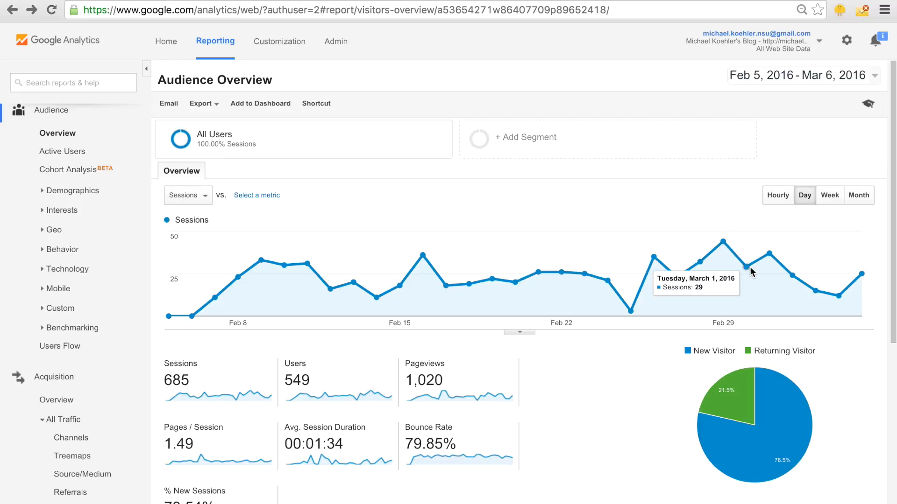
mouse_move(762, 256)
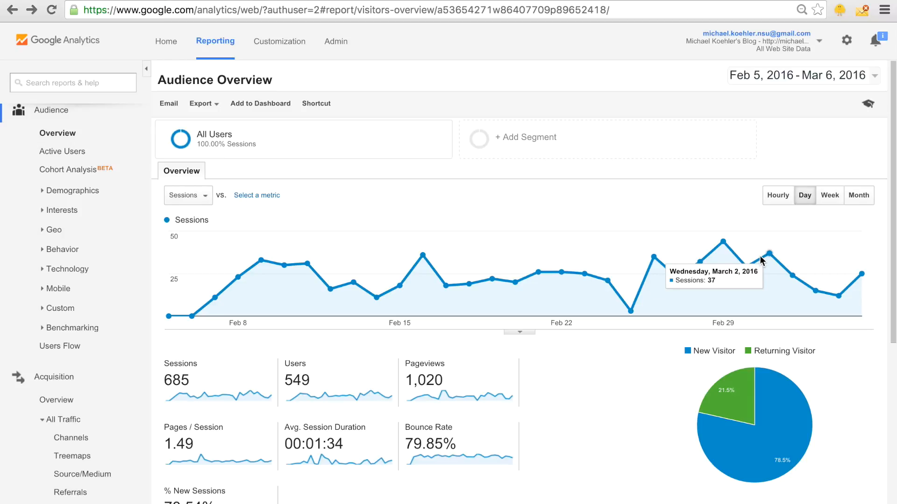
mouse_move(353, 391)
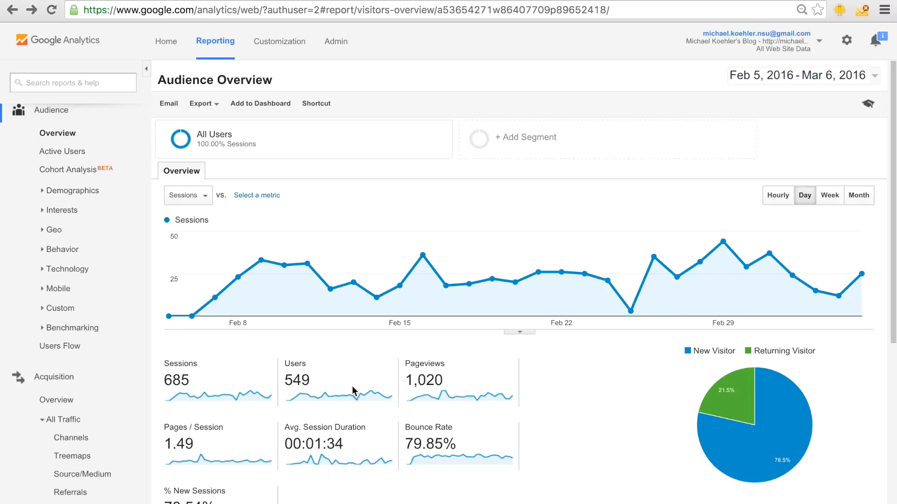
mouse_move(424, 363)
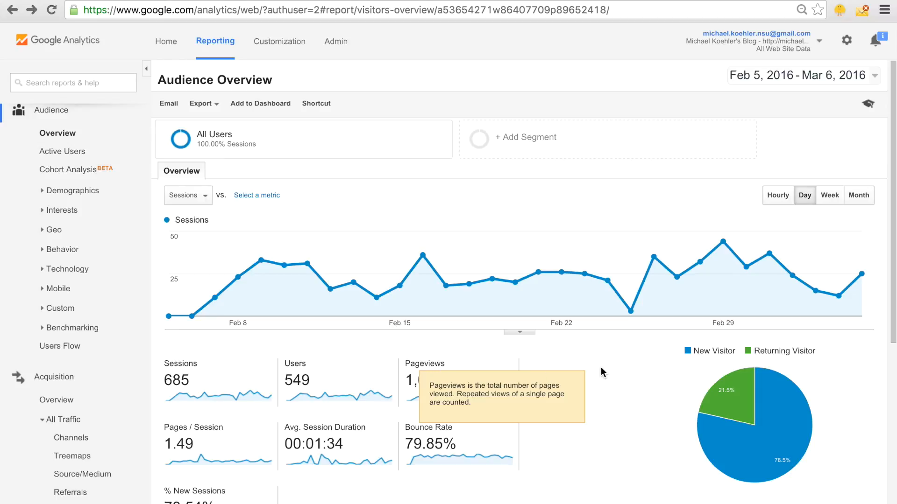
mouse_move(430, 371)
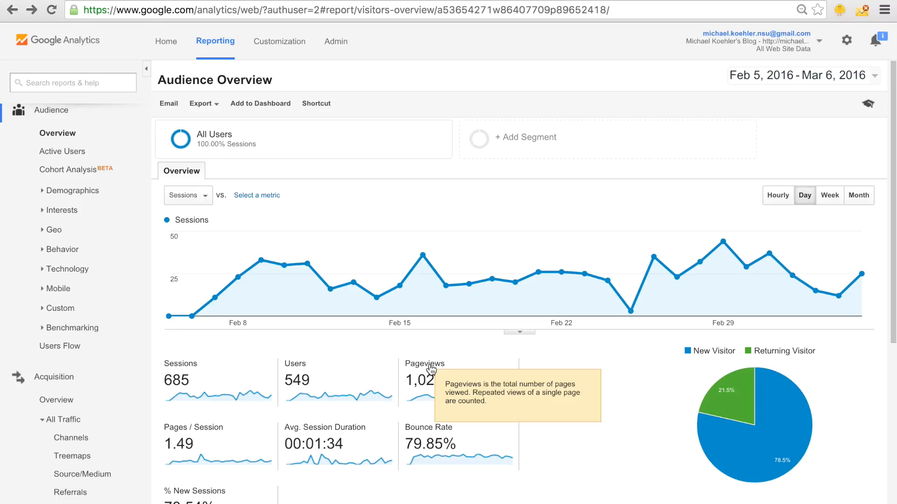
mouse_move(296, 379)
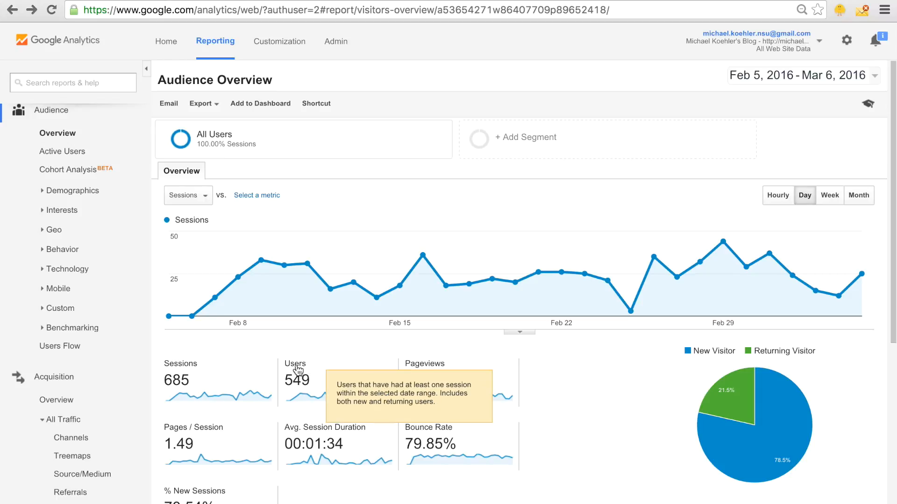
mouse_move(439, 366)
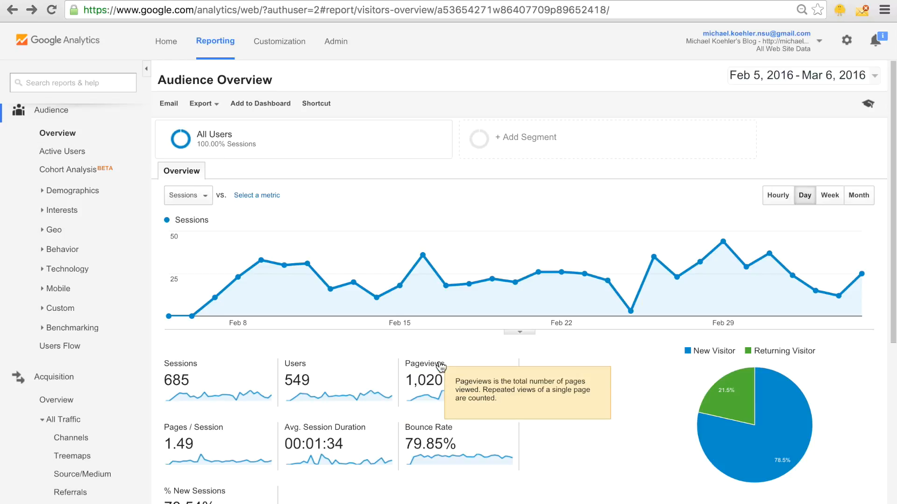
mouse_move(182, 365)
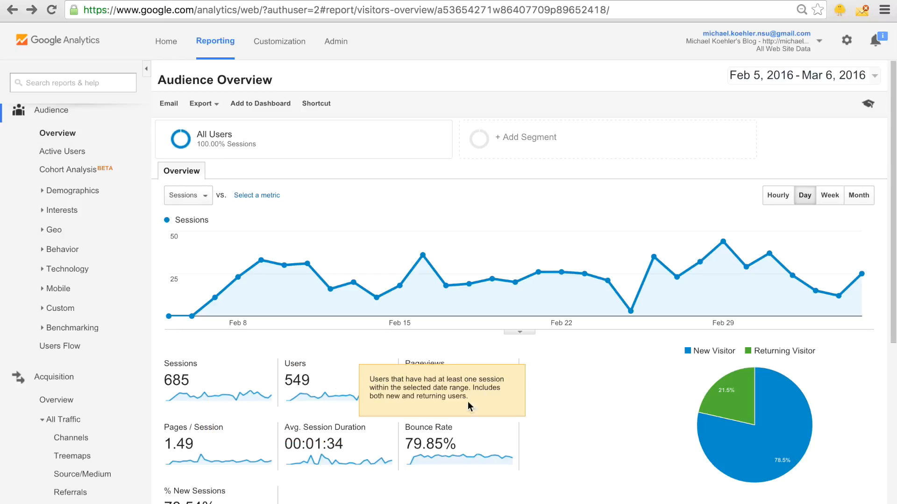
scroll("down", 3)
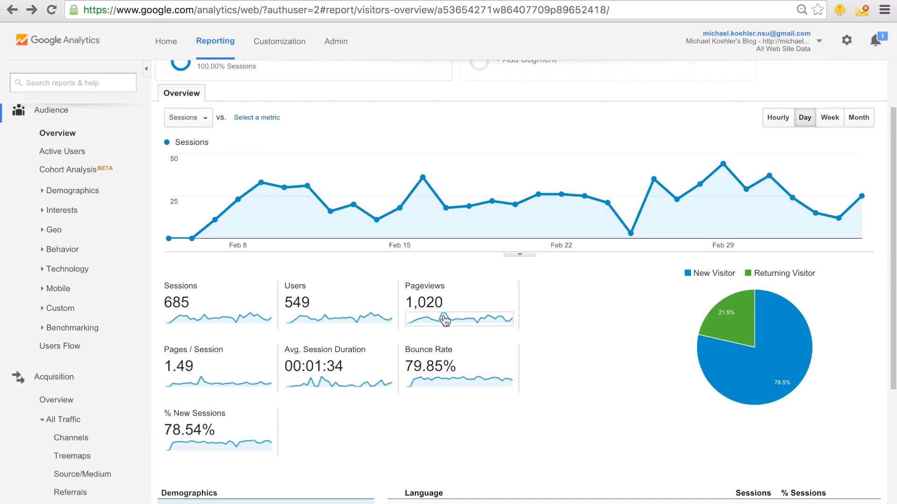
mouse_move(462, 320)
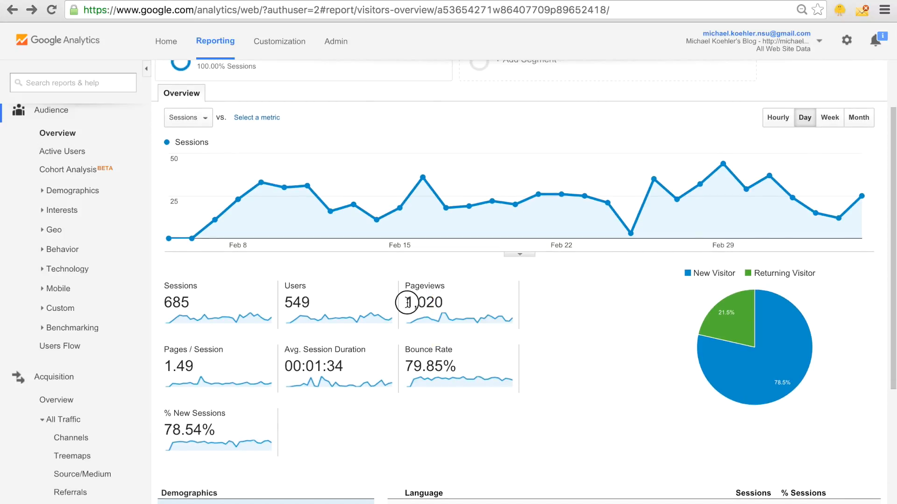
double_click(422, 301)
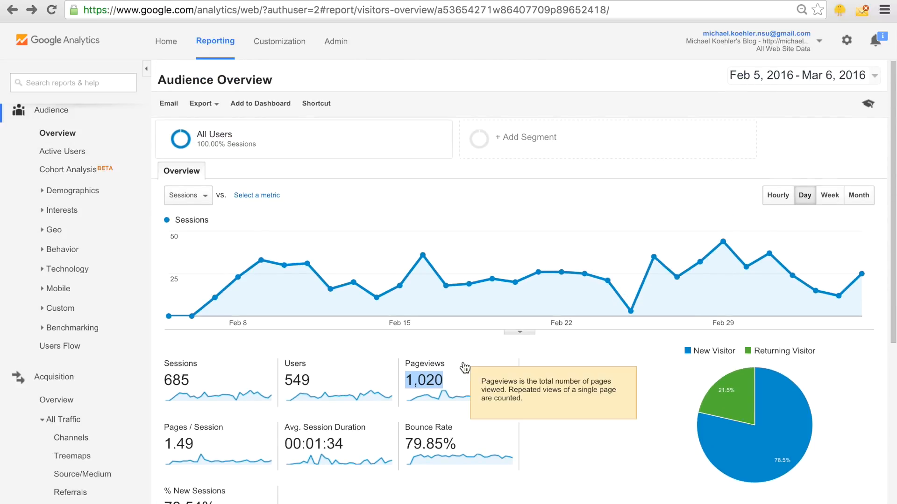
scroll("down", 3)
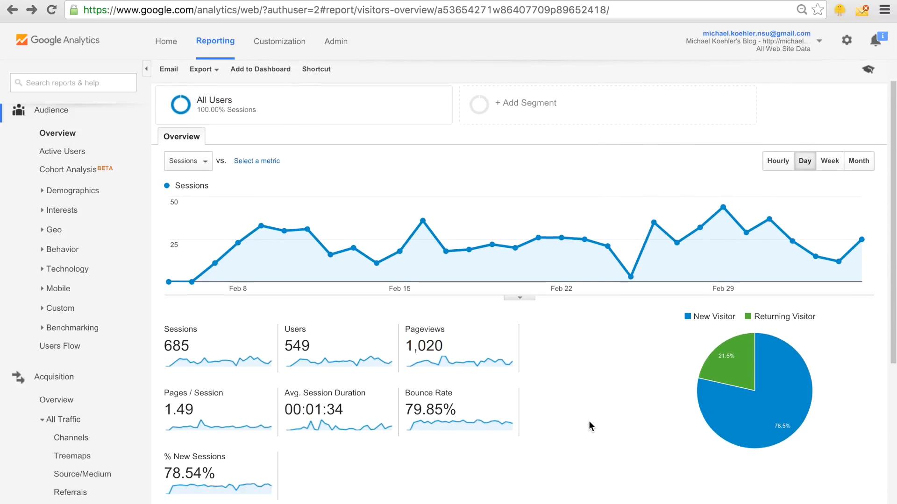
scroll("down", 3)
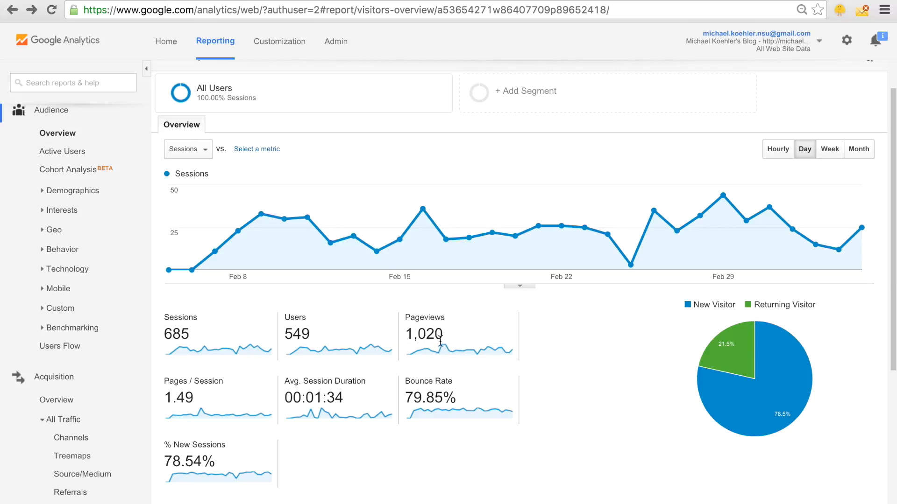
mouse_move(408, 329)
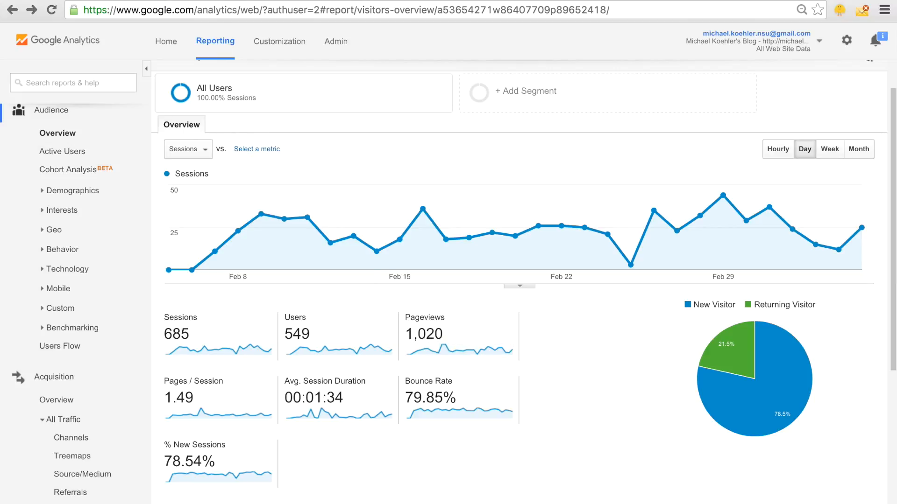
Bring up michaelkoehler.co.uk, the blog homepage, and hover its Online Marketing menu.
type("michaelkoehler.co.uk")
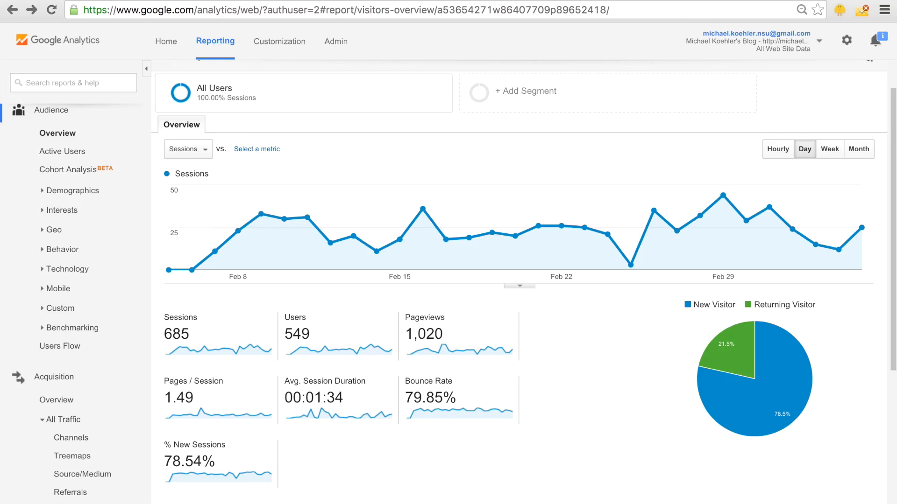
mouse_move(582, 350)
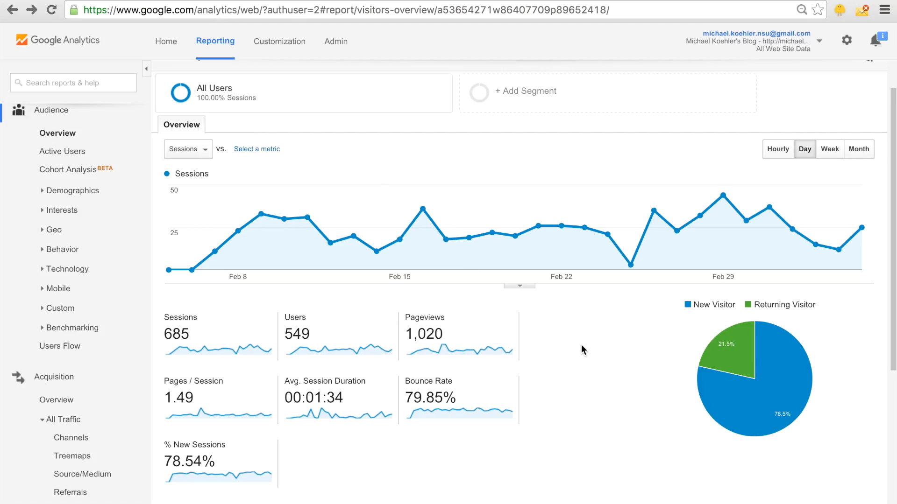
mouse_move(261, 326)
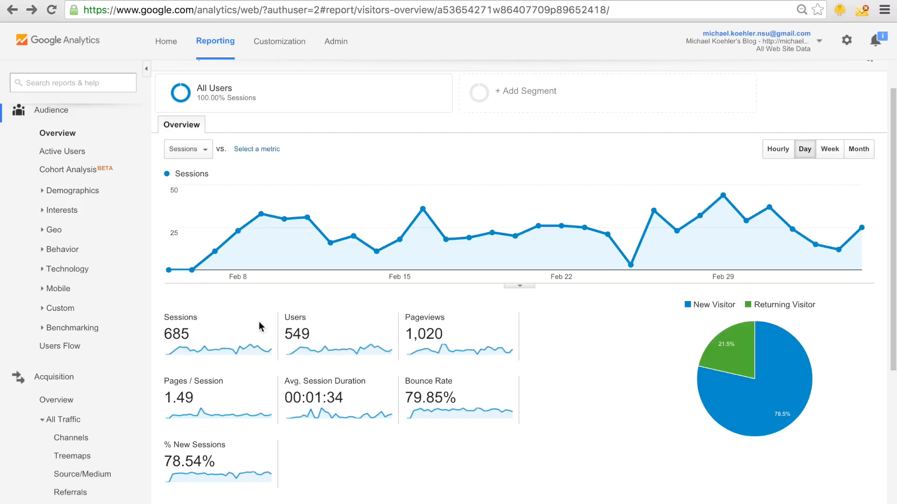
mouse_move(150, 334)
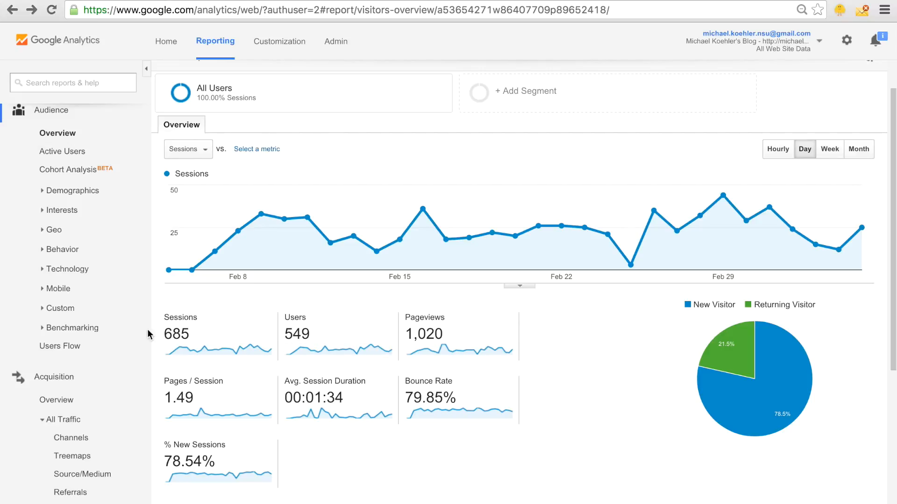
mouse_move(277, 324)
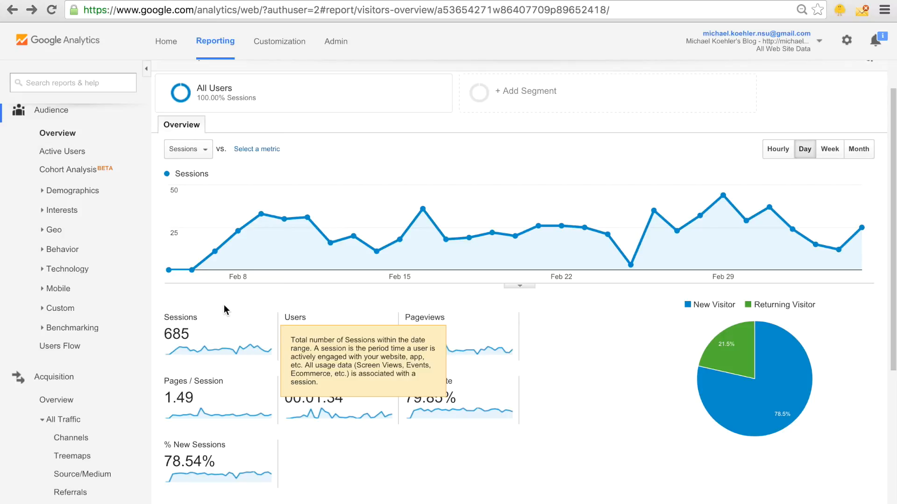
mouse_move(289, 301)
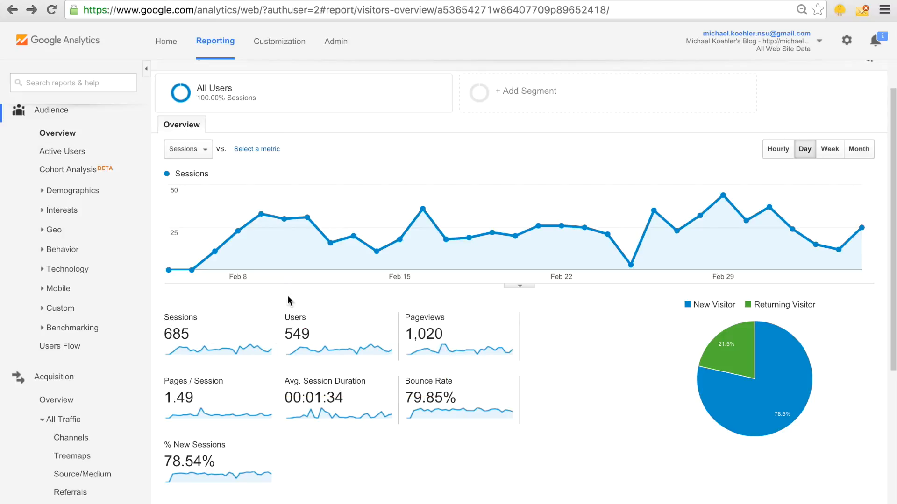
mouse_move(254, 309)
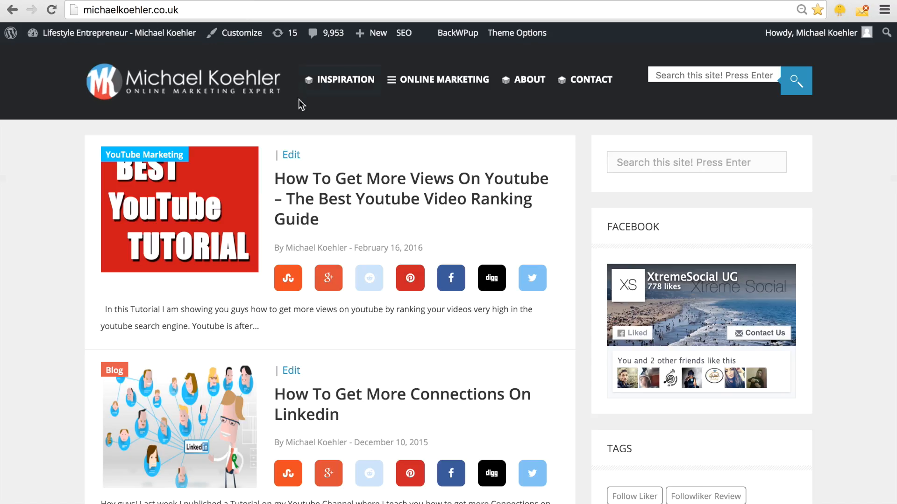
mouse_move(438, 79)
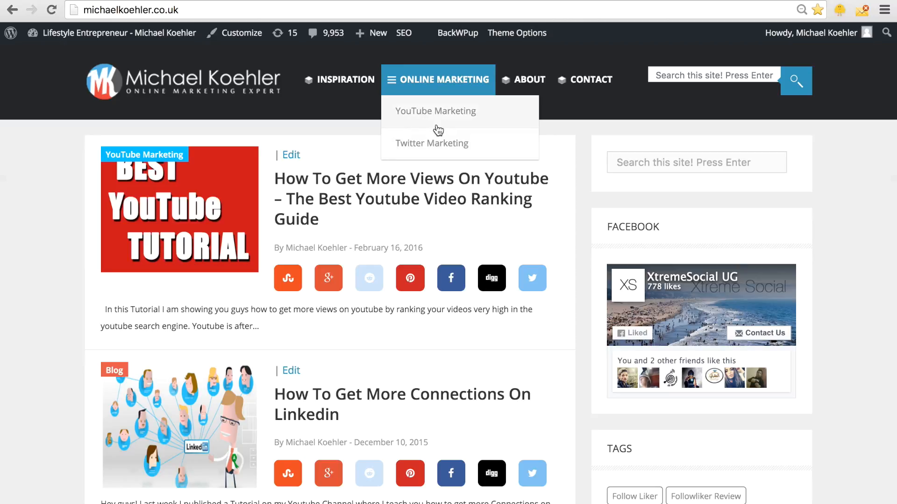
mouse_move(437, 113)
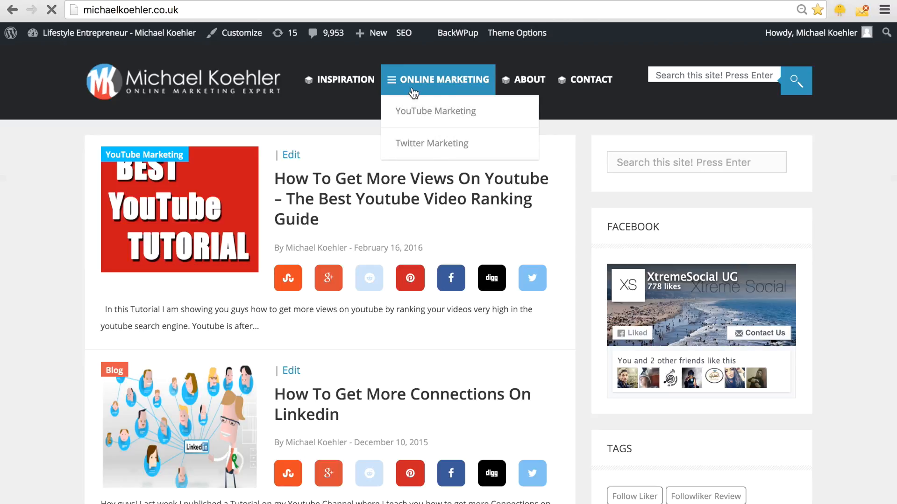
left_click(436, 111)
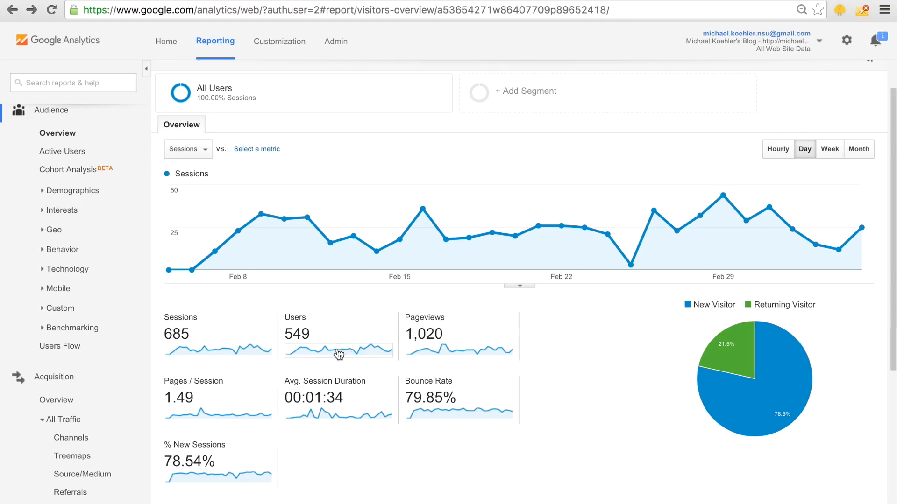
mouse_move(229, 353)
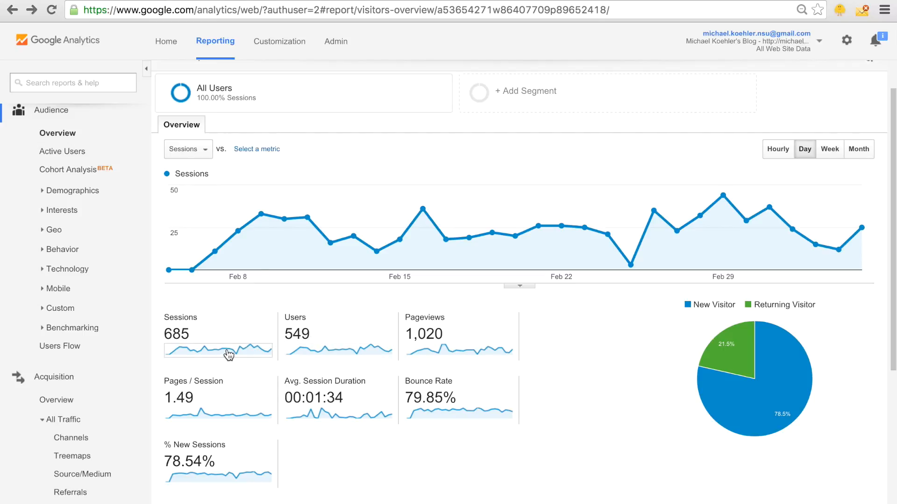
scroll("down", 3)
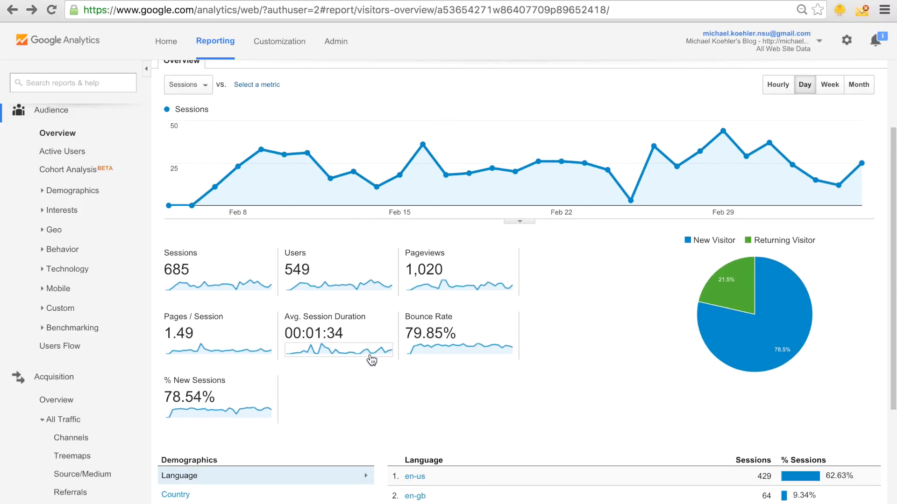
mouse_move(328, 383)
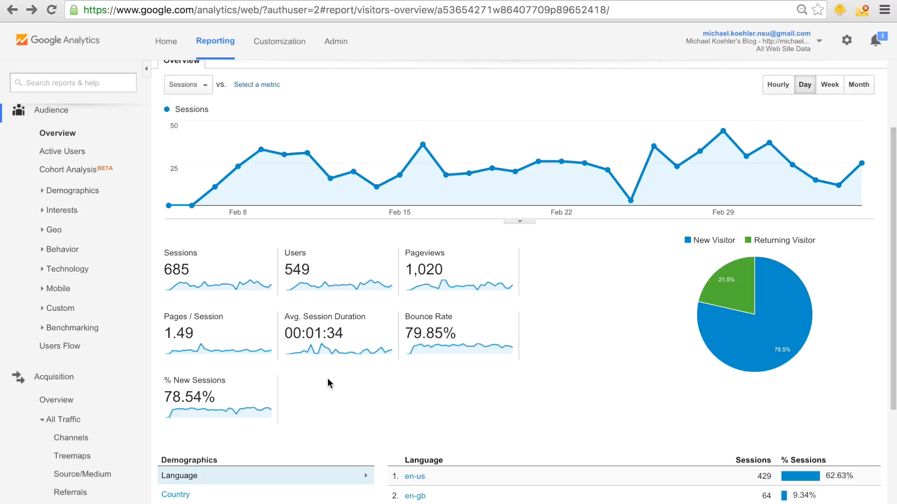
mouse_move(284, 324)
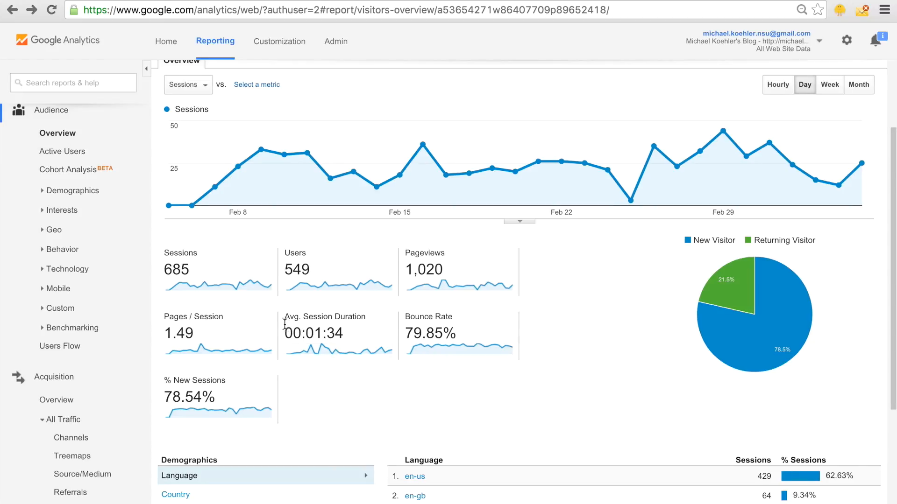
double_click(324, 316)
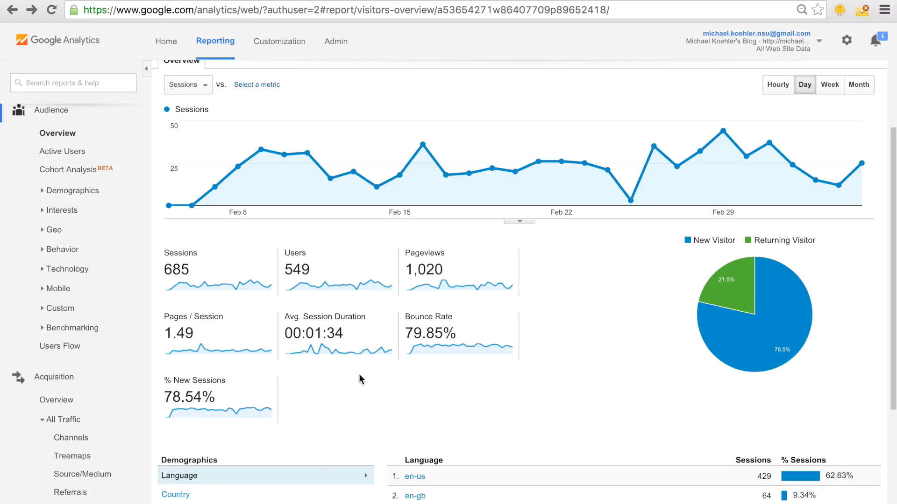
mouse_move(463, 359)
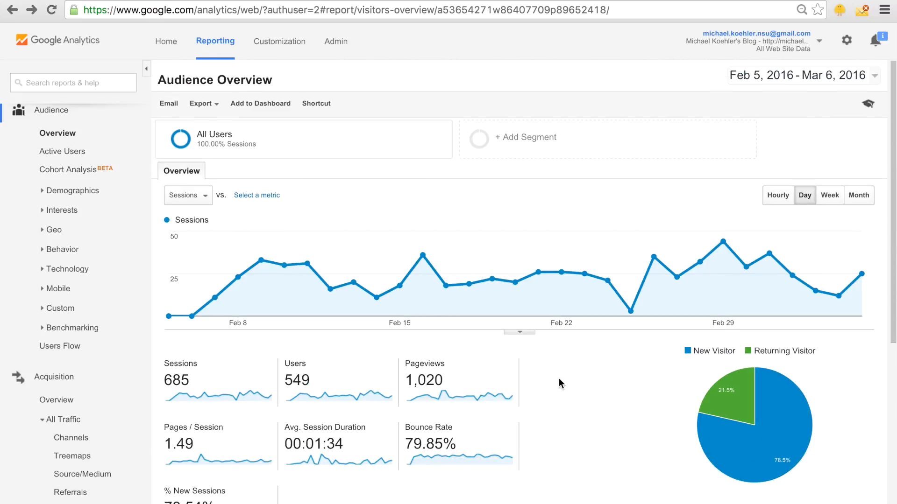
scroll("down", 3)
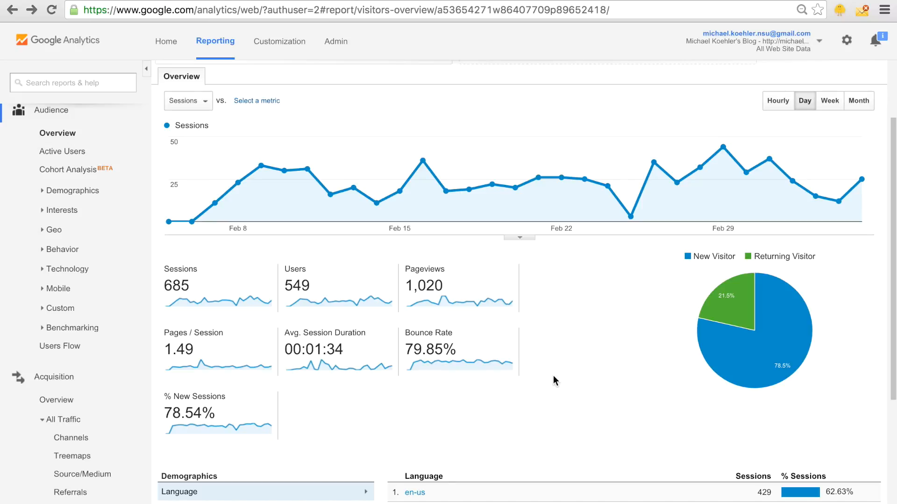
mouse_move(262, 347)
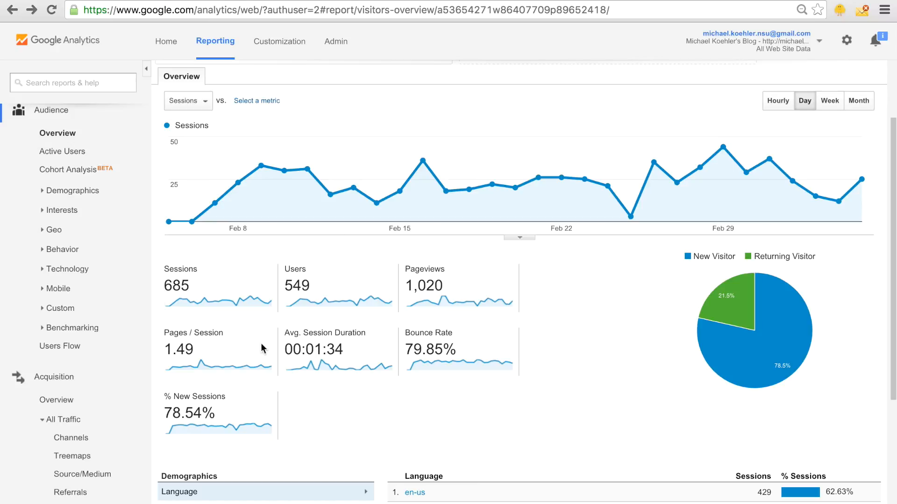
scroll("down", 3)
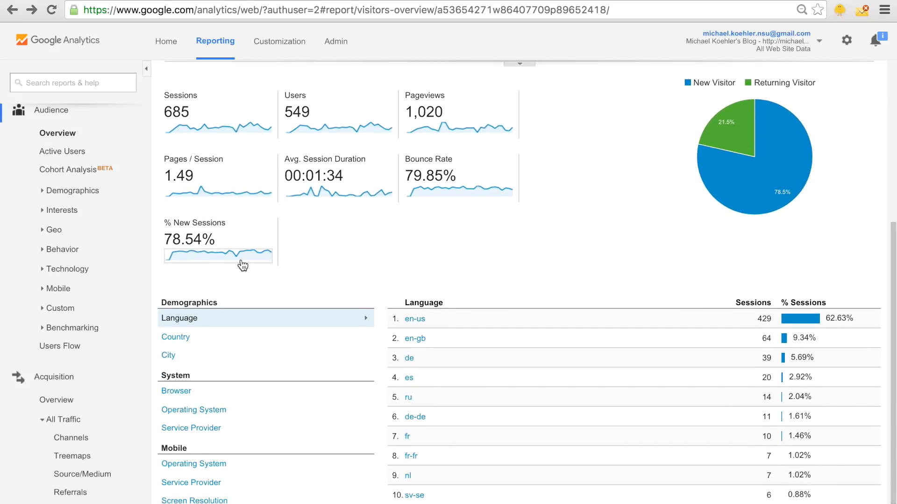
mouse_move(240, 254)
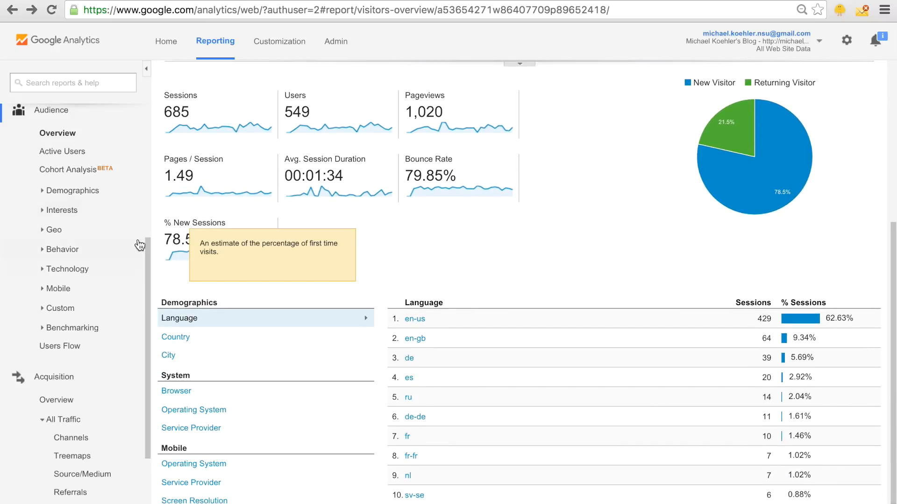
mouse_move(398, 247)
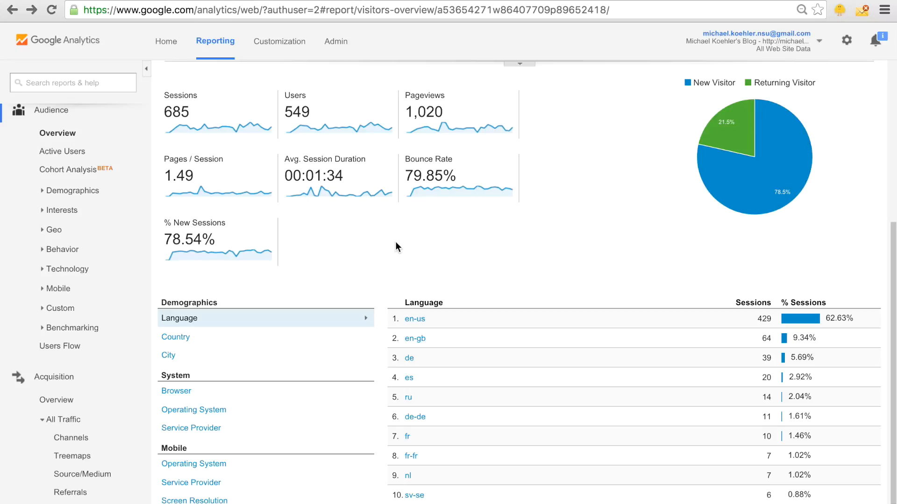
scroll("down", 3)
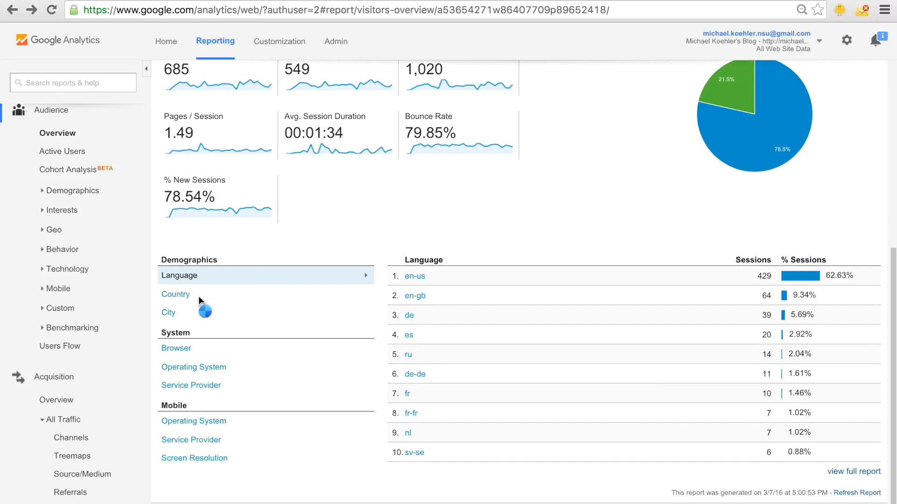
Break sessions down by Country, then by Browser with Chrome leading at 423 sessions.
left_click(176, 295)
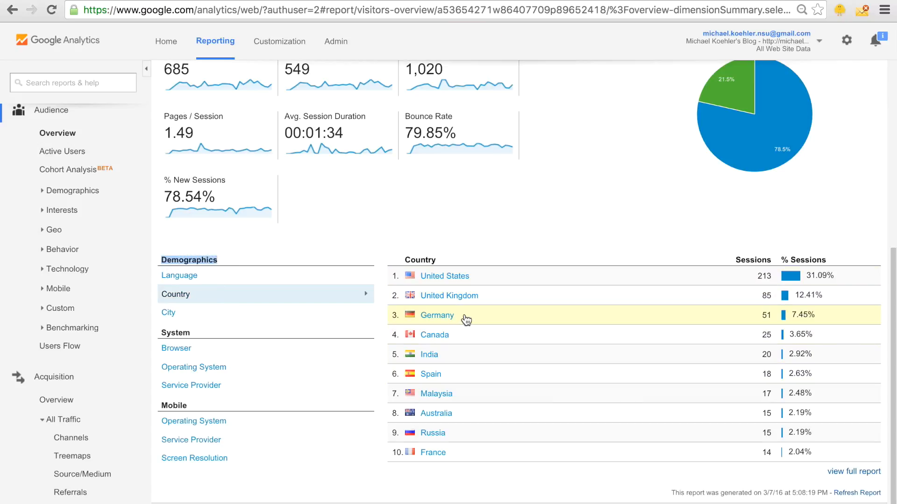
mouse_move(441, 393)
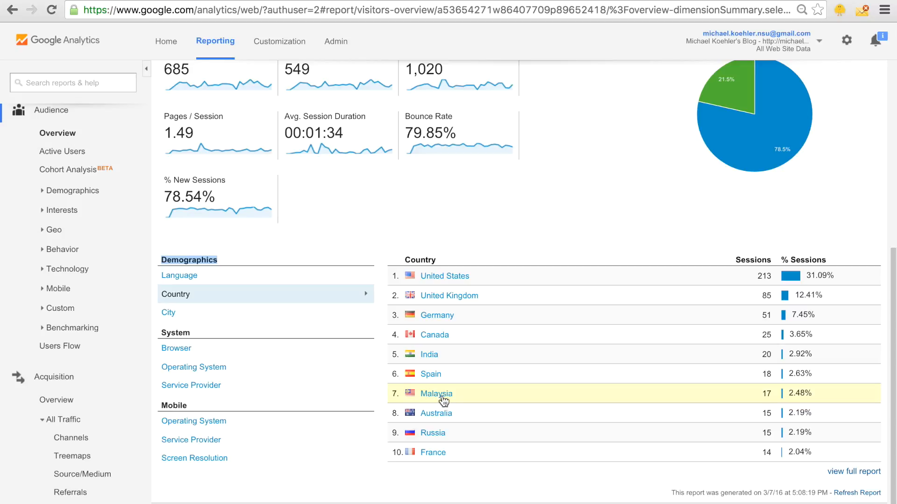
left_click(177, 349)
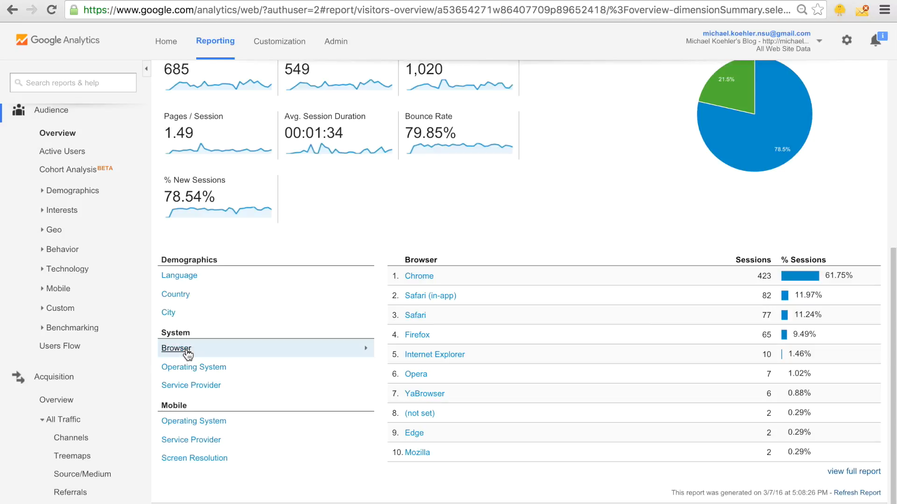
mouse_move(193, 367)
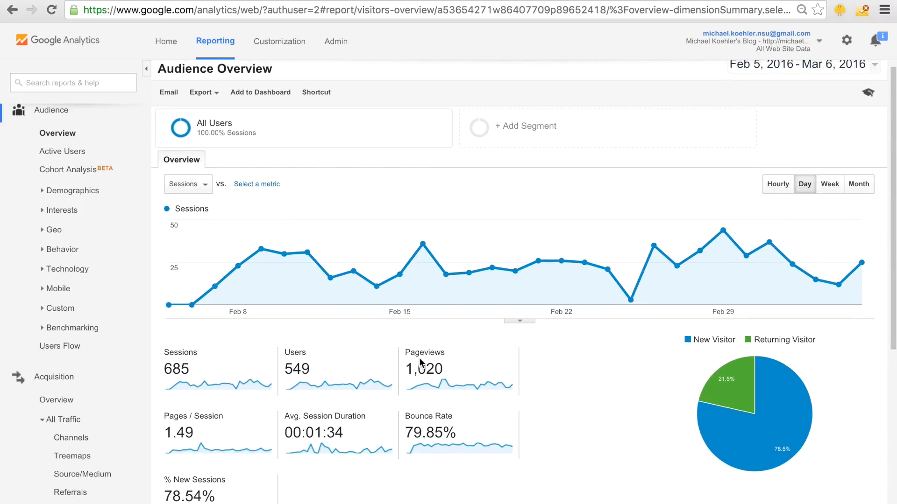
Scroll through the mobile OS breakdown (iOS 118 sessions) and return to the report top.
scroll("down", 3)
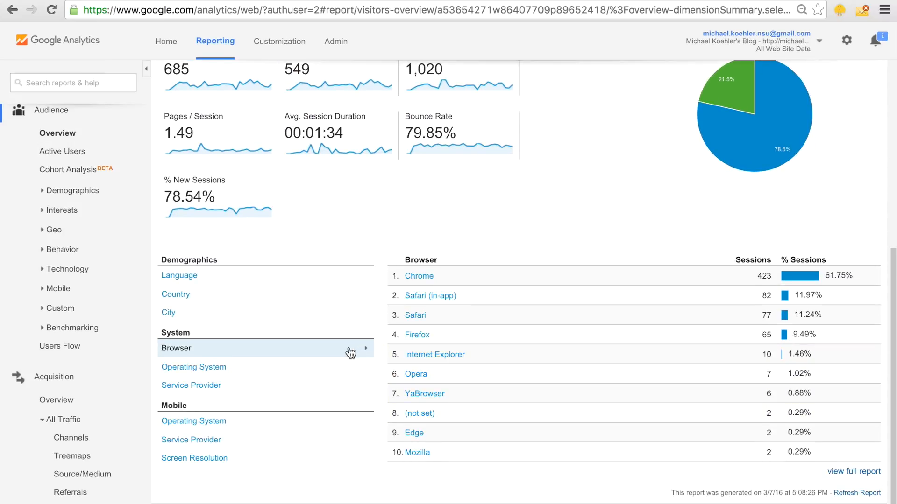
scroll("up", 3)
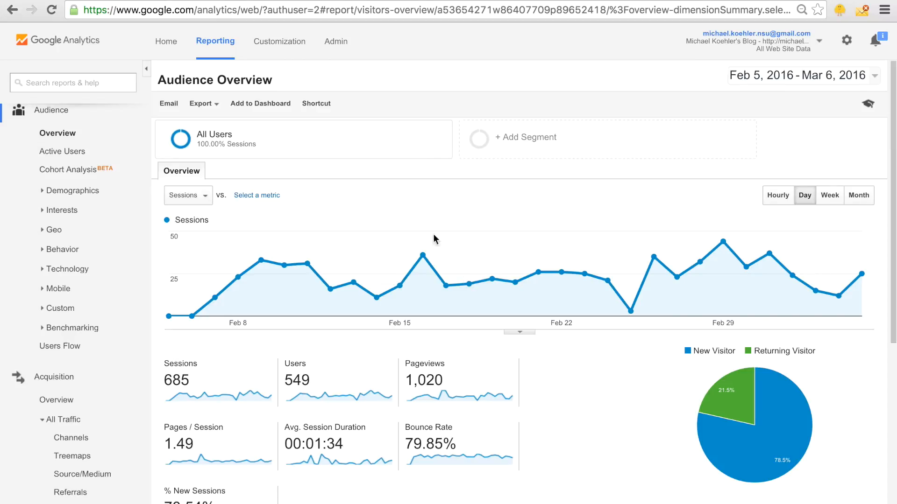
scroll("down", 3)
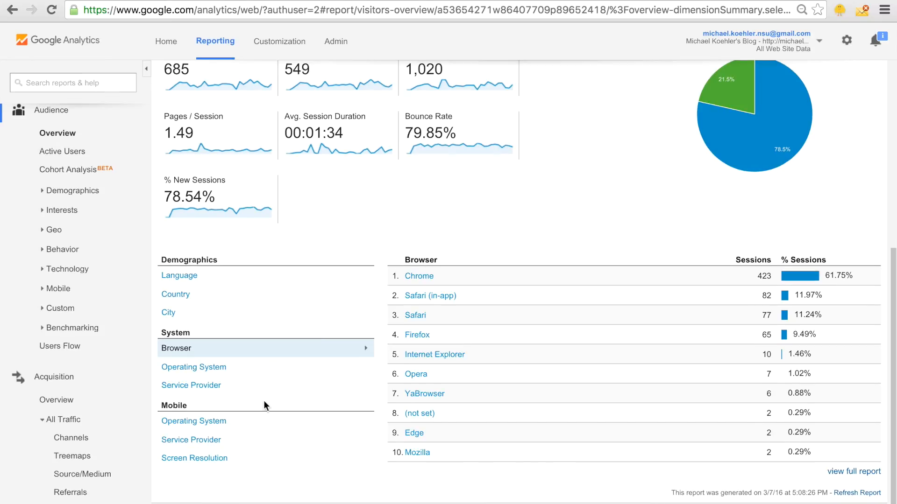
mouse_move(243, 410)
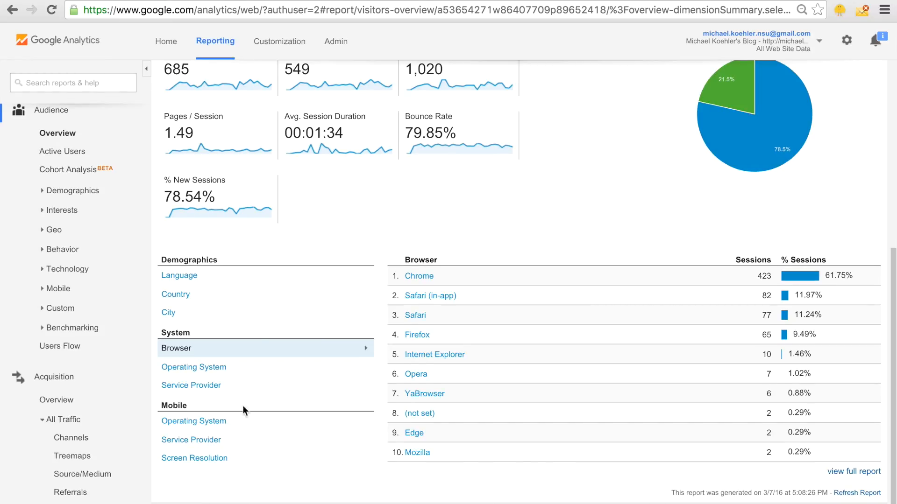
mouse_move(194, 421)
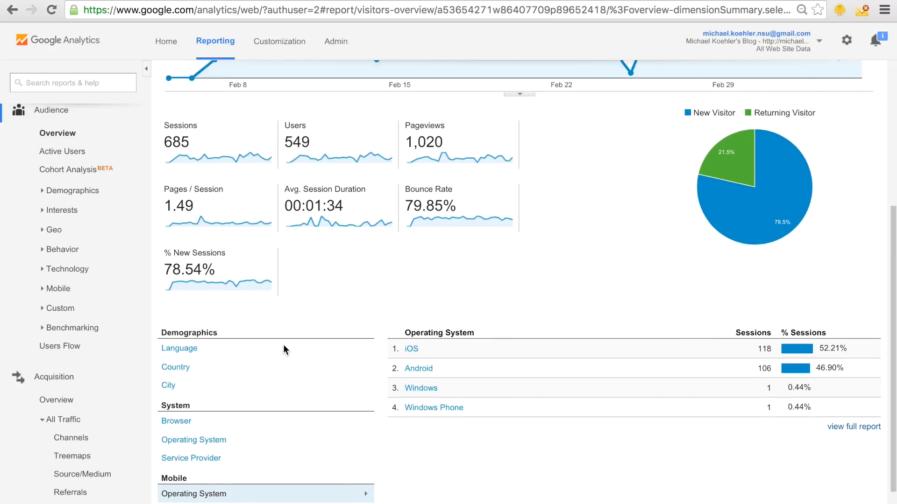
scroll("up", 3)
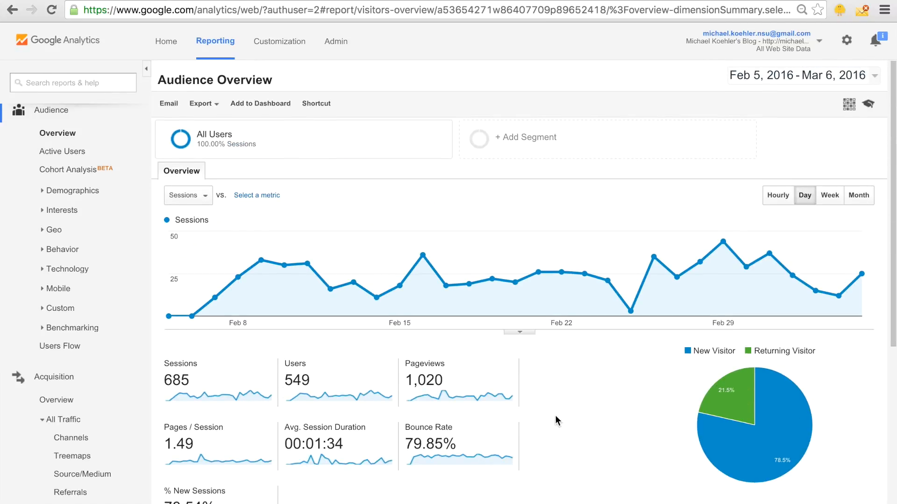